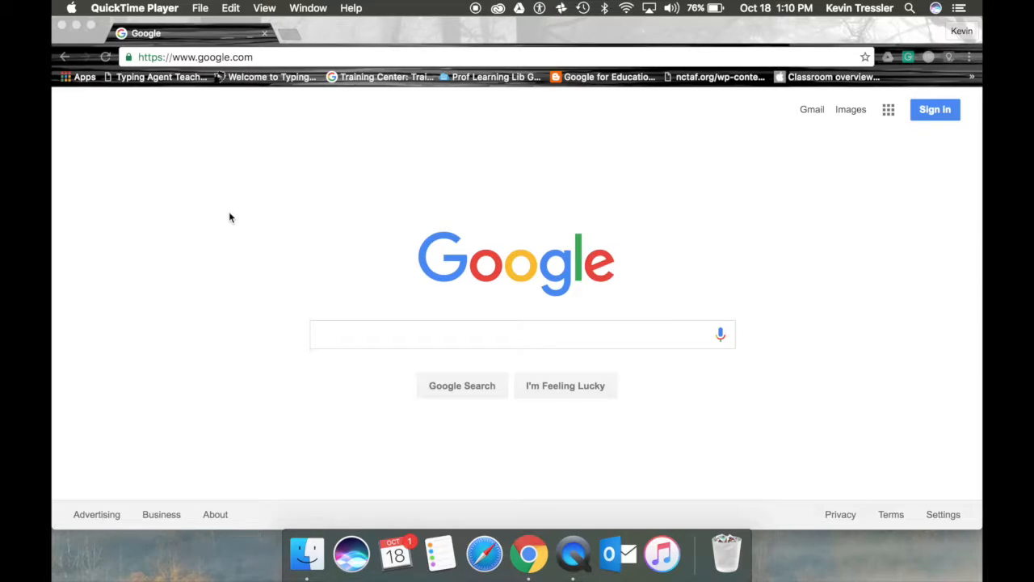
# - Enter the smartamp.com address in Chrome's address bar to load SMART amp
pyautogui.click(195, 57)
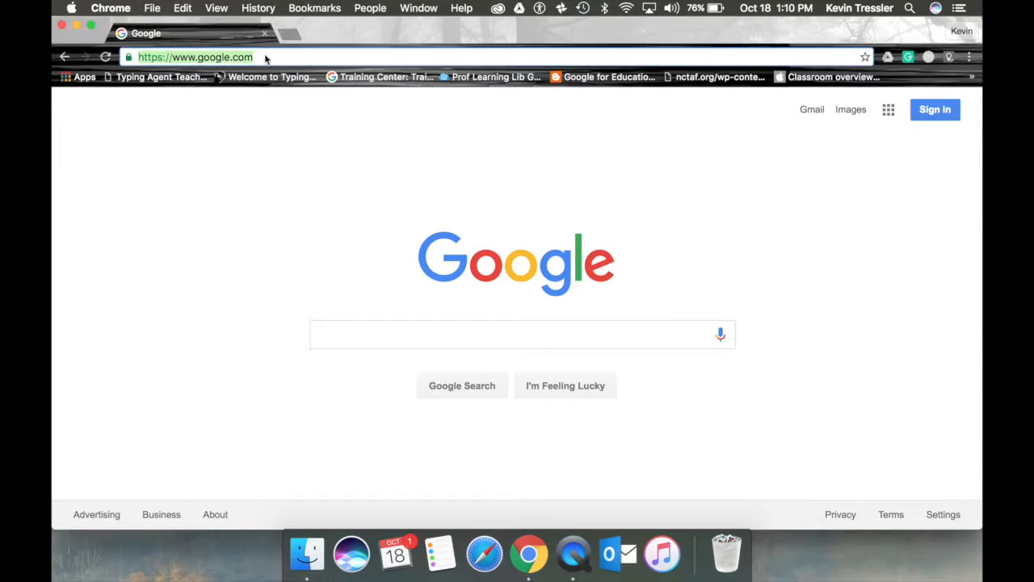
pyautogui.write('smara')
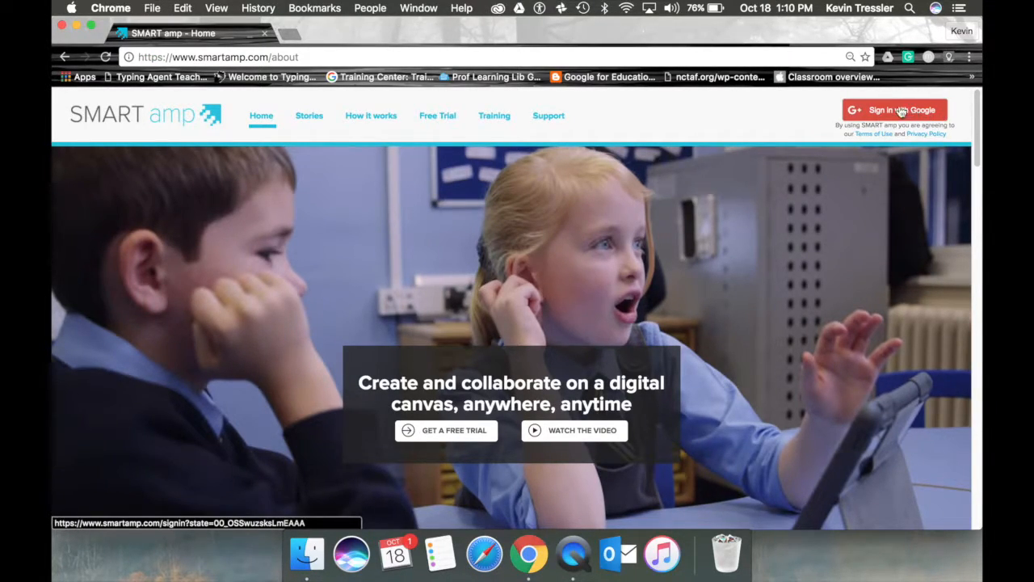
# - Sign in to SMART amp using Google, entering the account password
pyautogui.click(892, 109)
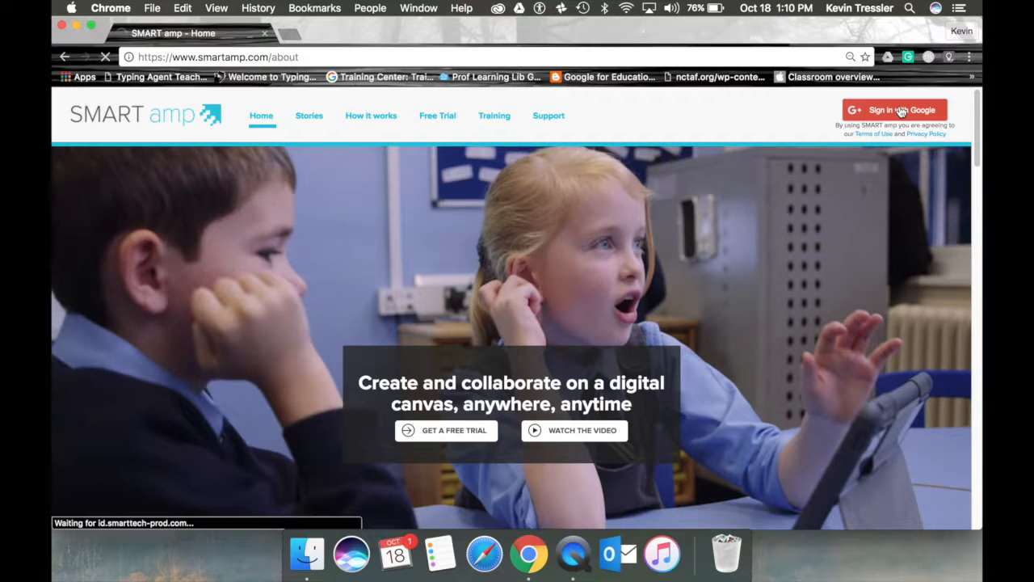
pyautogui.click(892, 109)
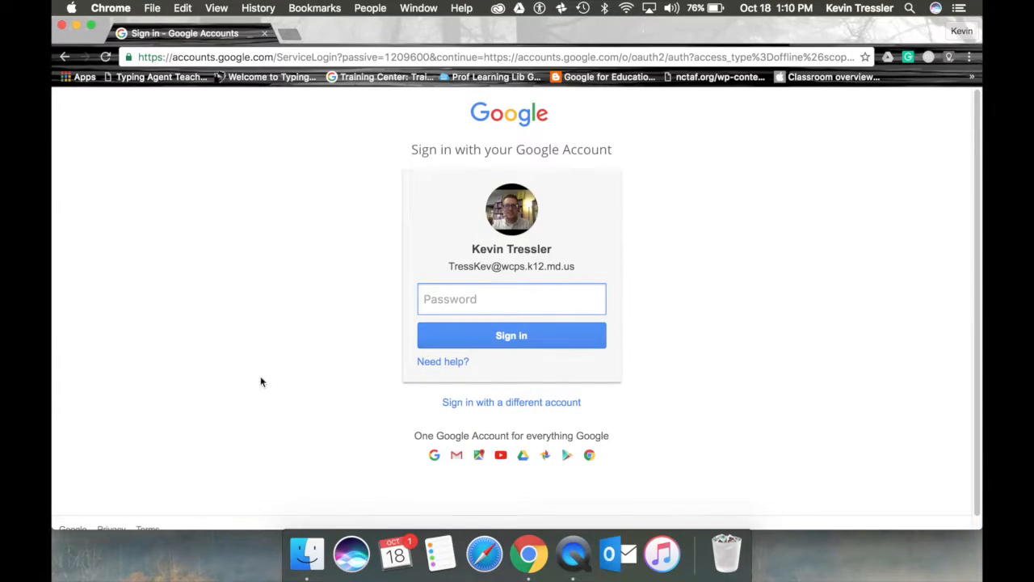
pyautogui.moveTo(259, 370)
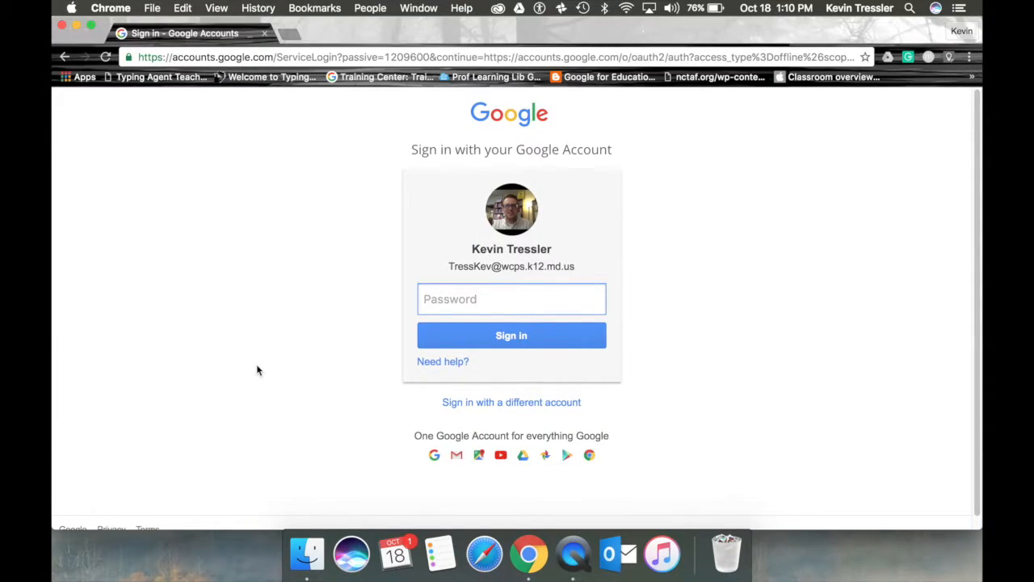
pyautogui.write('•••••')
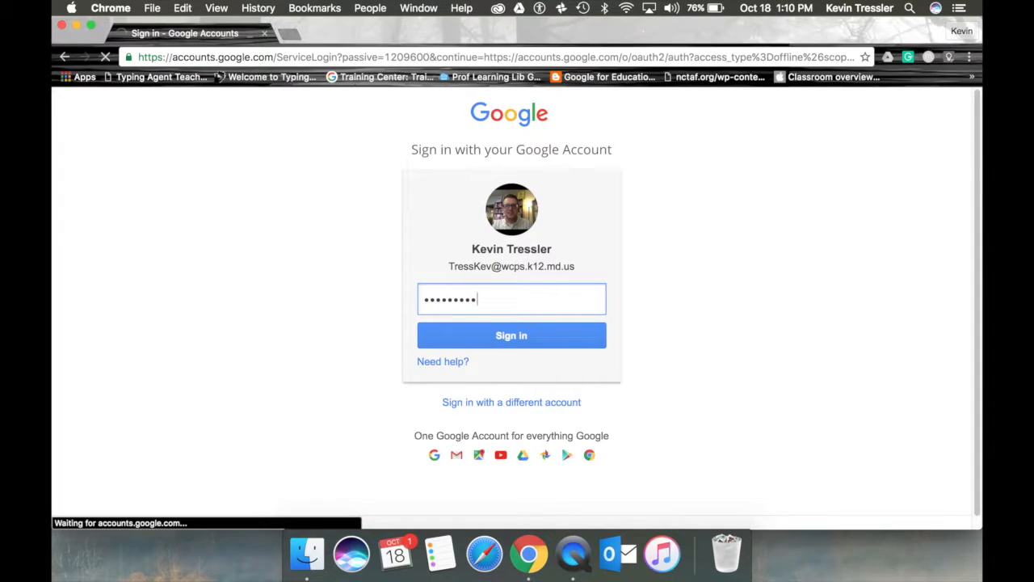
pyautogui.click(511, 336)
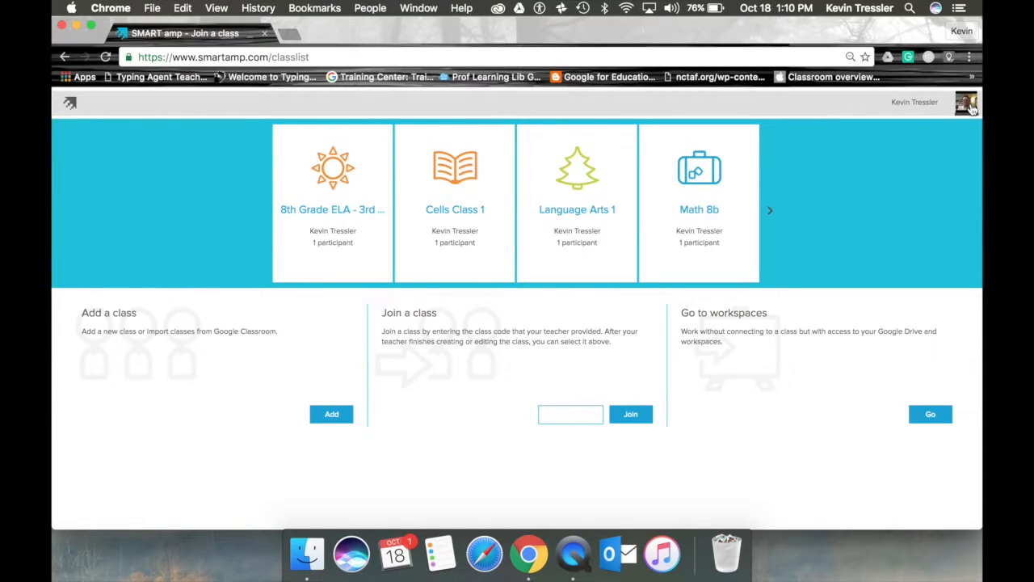
# - Open and then dismiss the account menu on the class list page
pyautogui.click(966, 102)
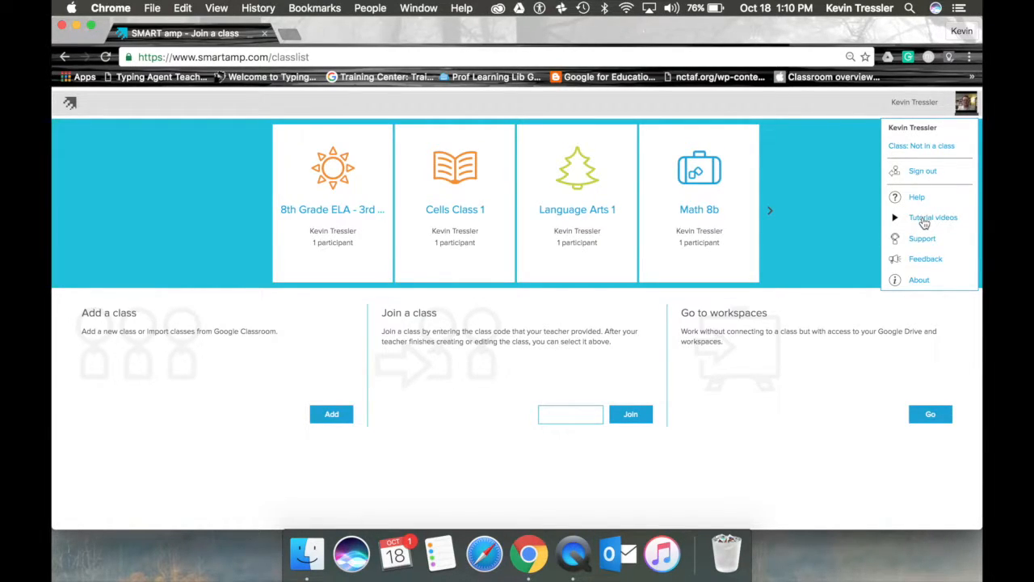
pyautogui.moveTo(854, 206)
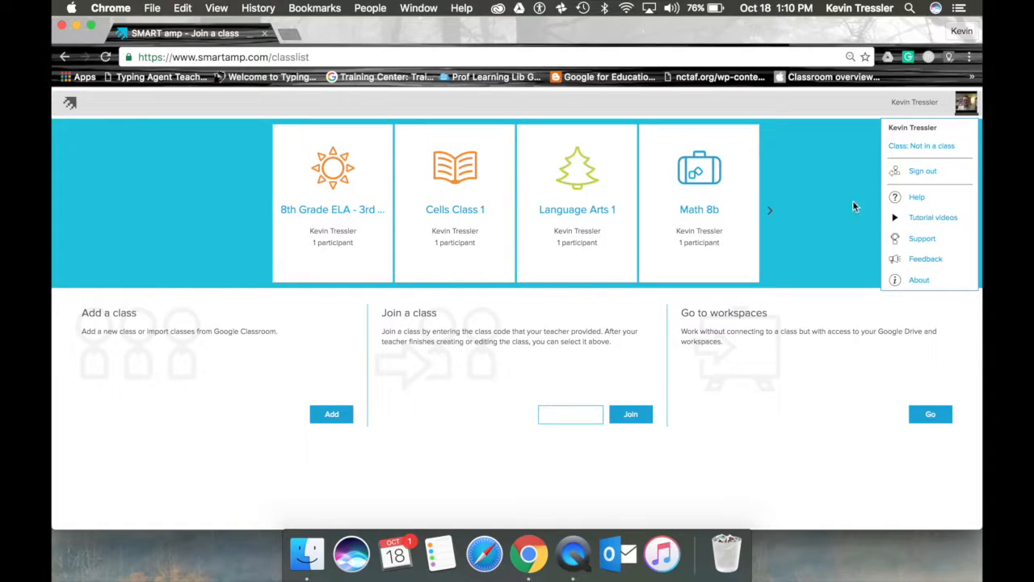
pyautogui.moveTo(848, 199)
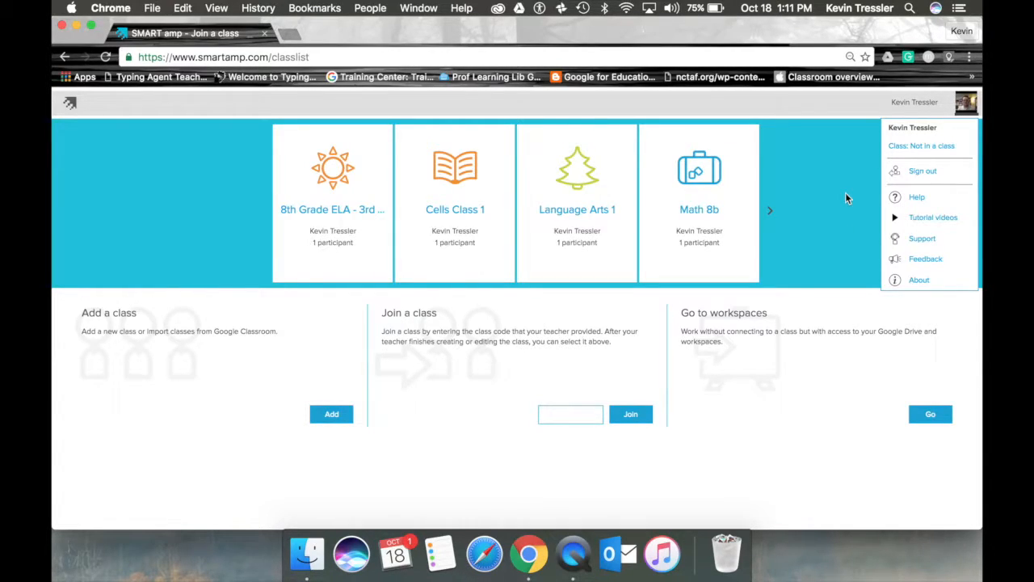
pyautogui.click(226, 200)
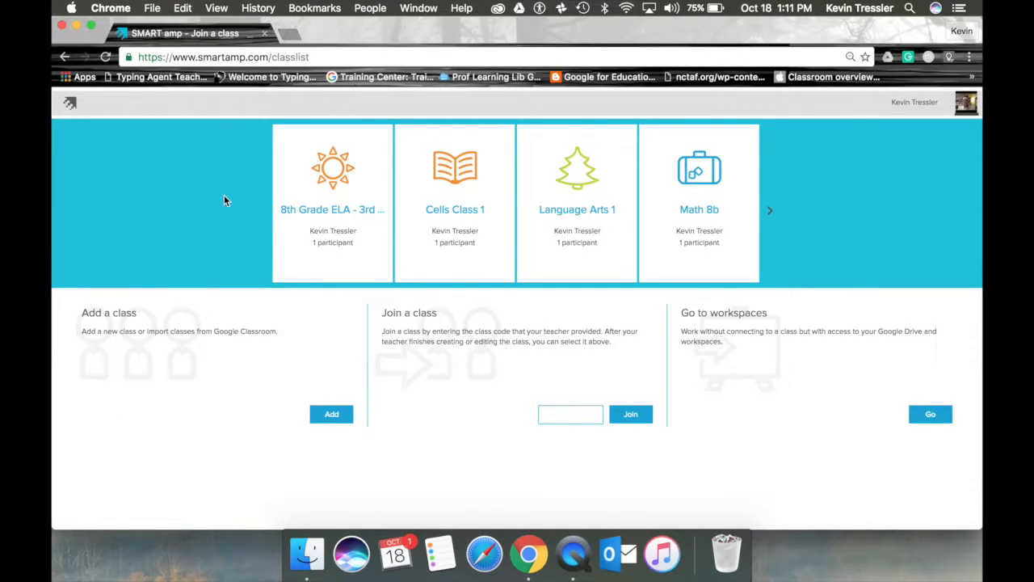
pyautogui.moveTo(496, 247)
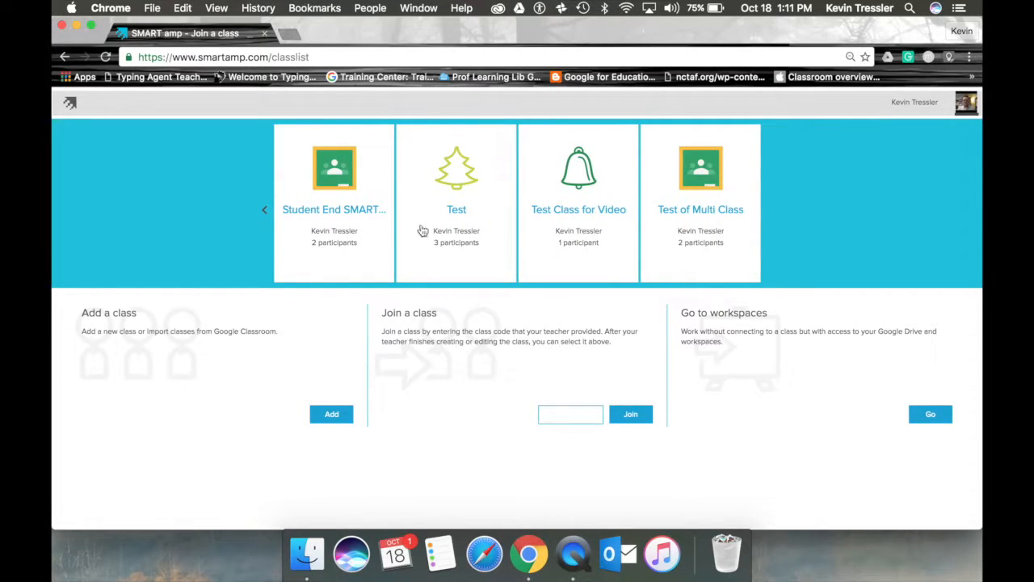
pyautogui.click(265, 210)
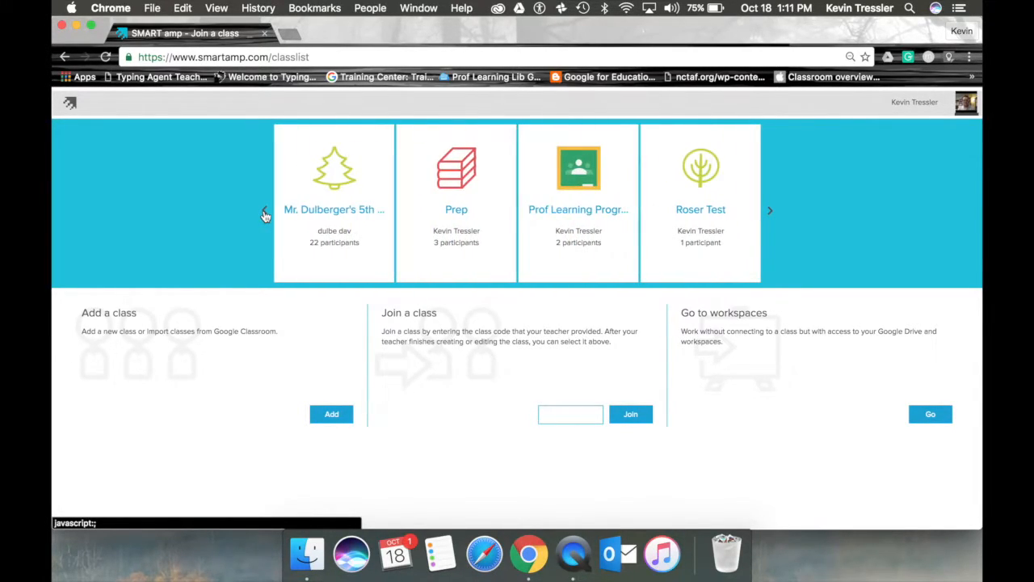
pyautogui.click(265, 210)
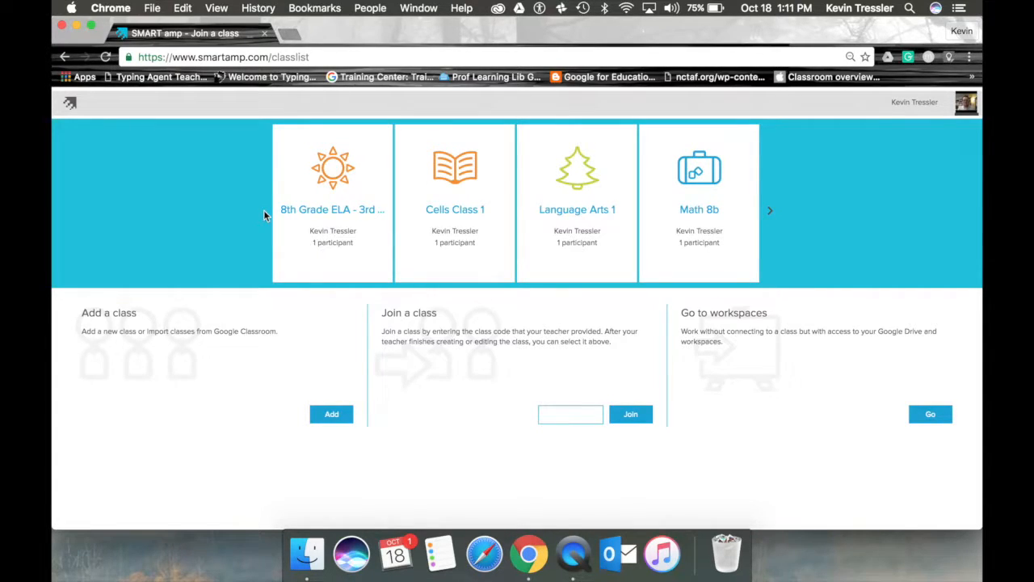
pyautogui.moveTo(658, 192)
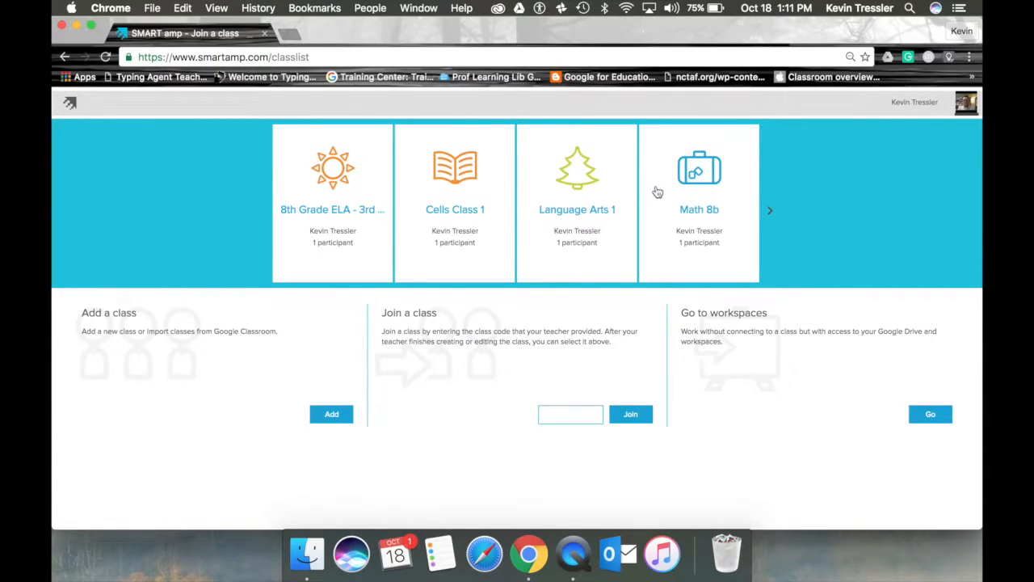
pyautogui.moveTo(241, 218)
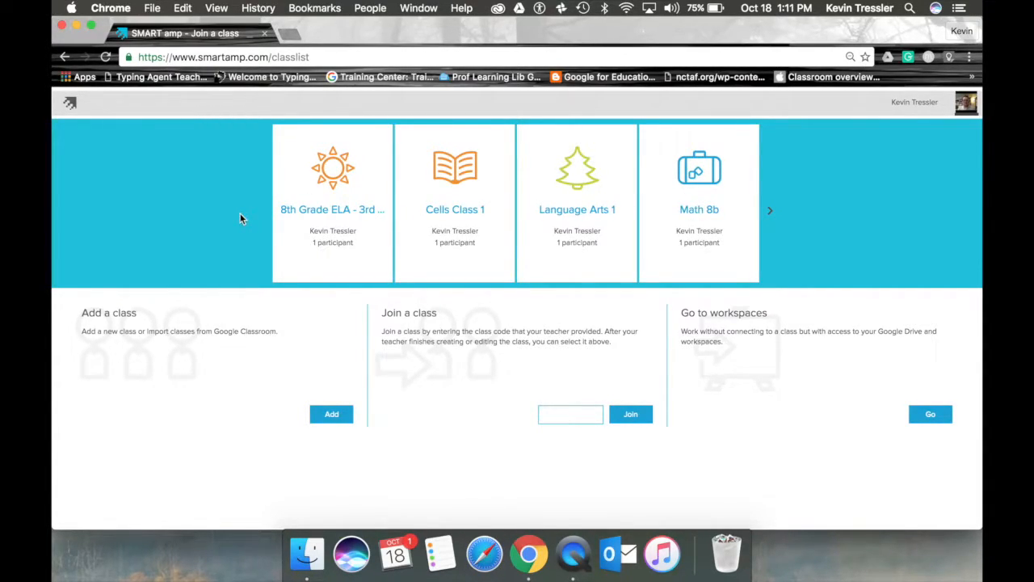
pyautogui.moveTo(248, 330)
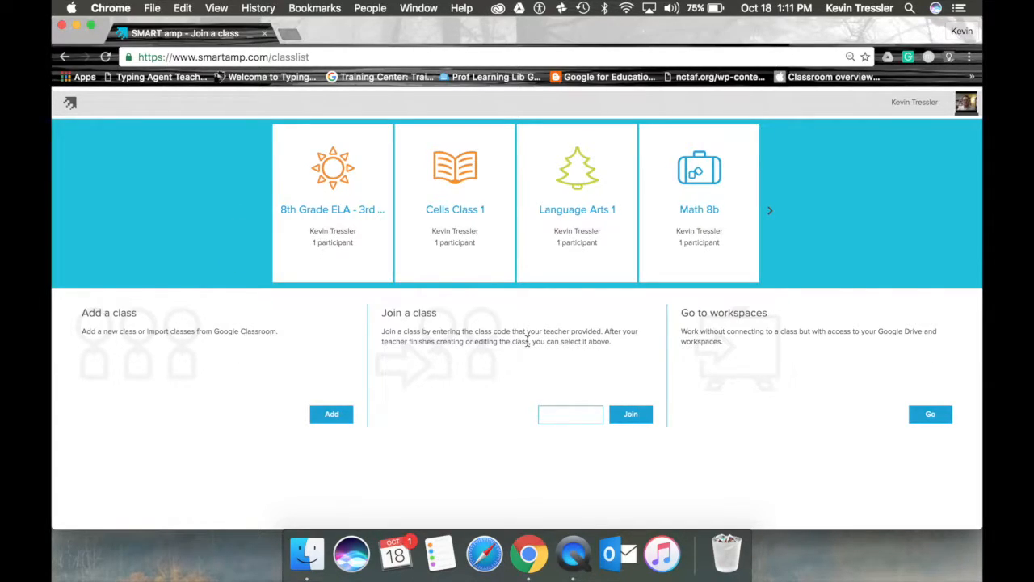
pyautogui.moveTo(193, 368)
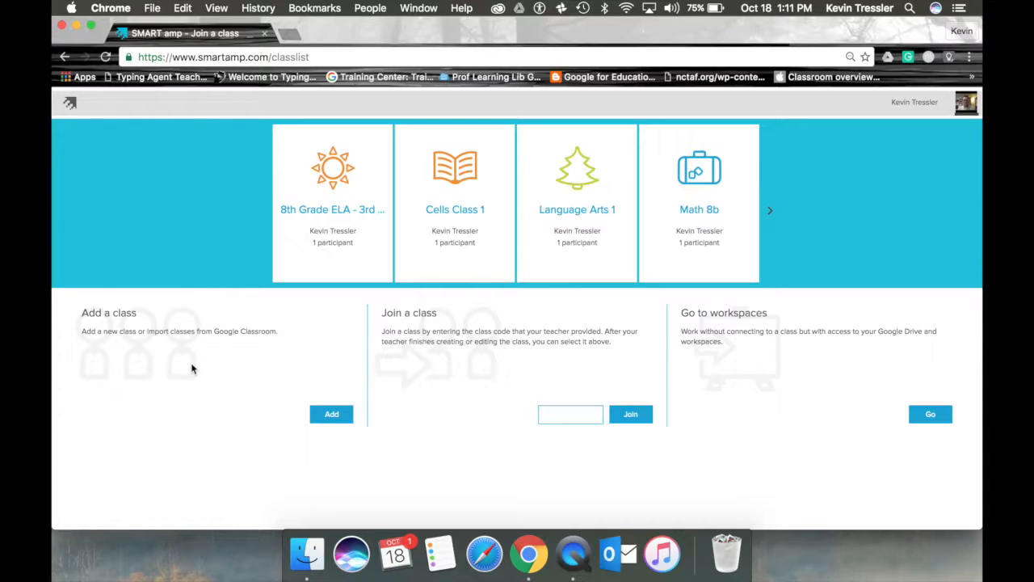
# - Open the Add a class dialog and focus its class name field
pyautogui.click(331, 414)
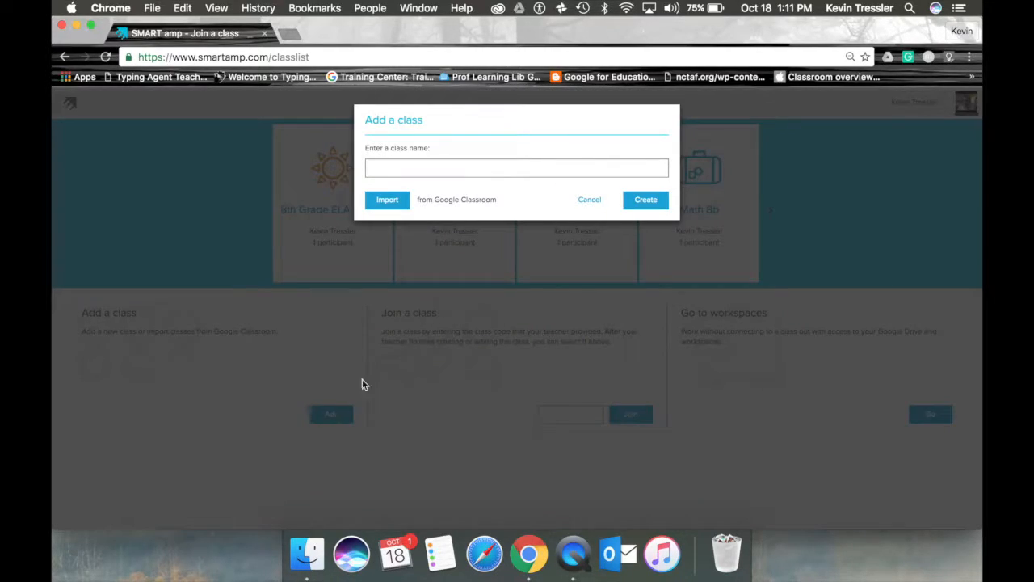
pyautogui.moveTo(517, 208)
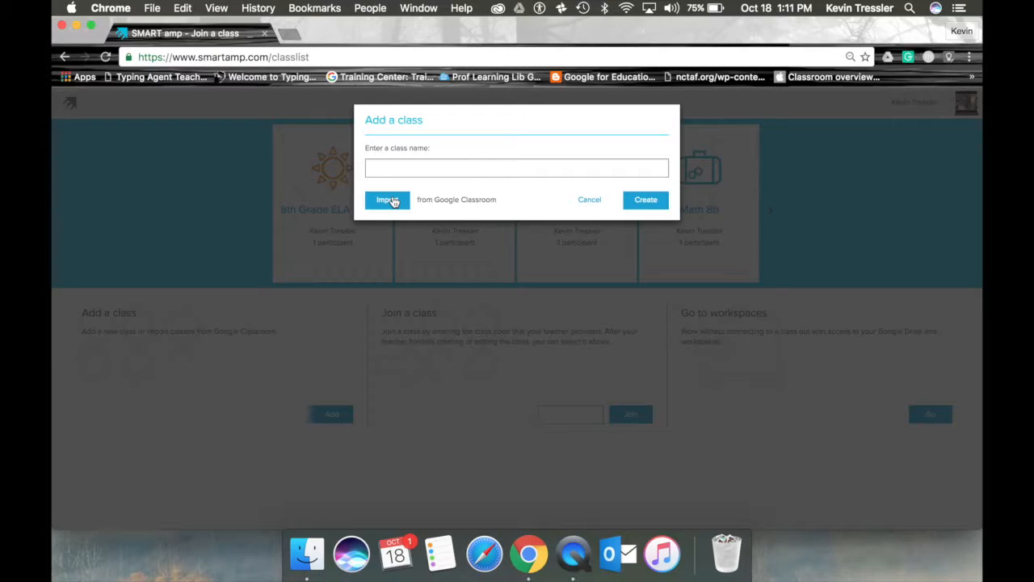
pyautogui.click(516, 167)
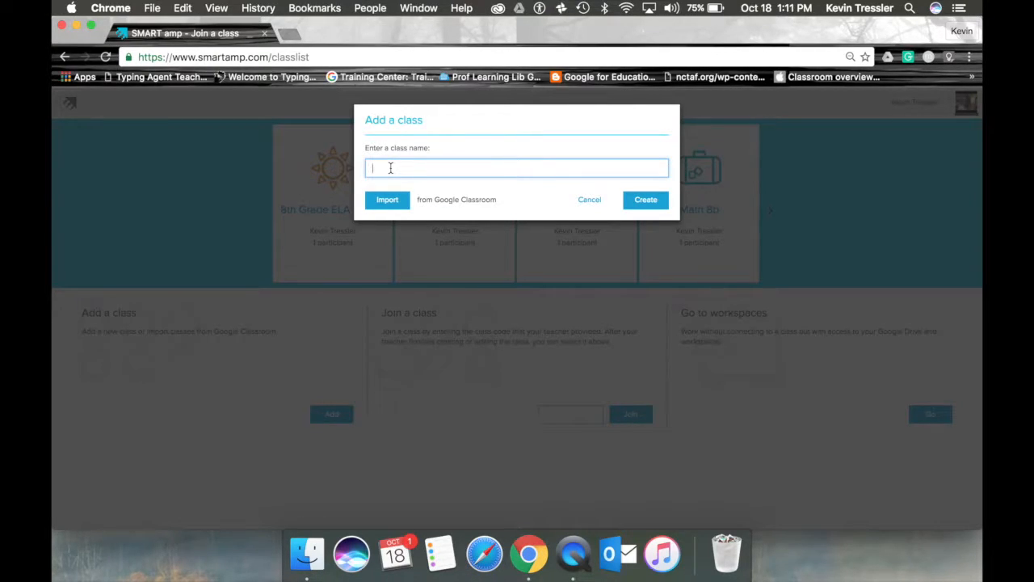
pyautogui.click(387, 200)
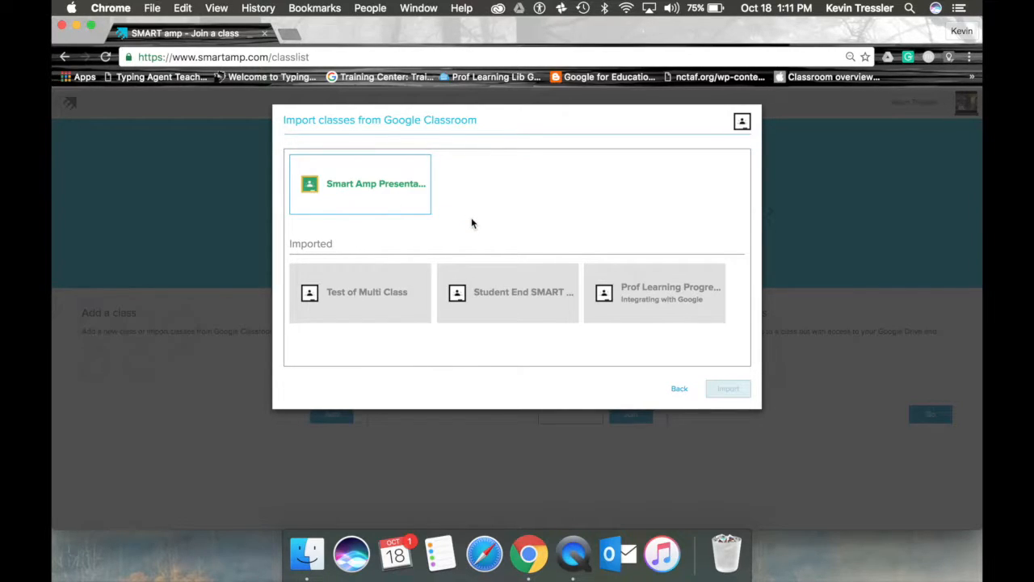
pyautogui.moveTo(551, 279)
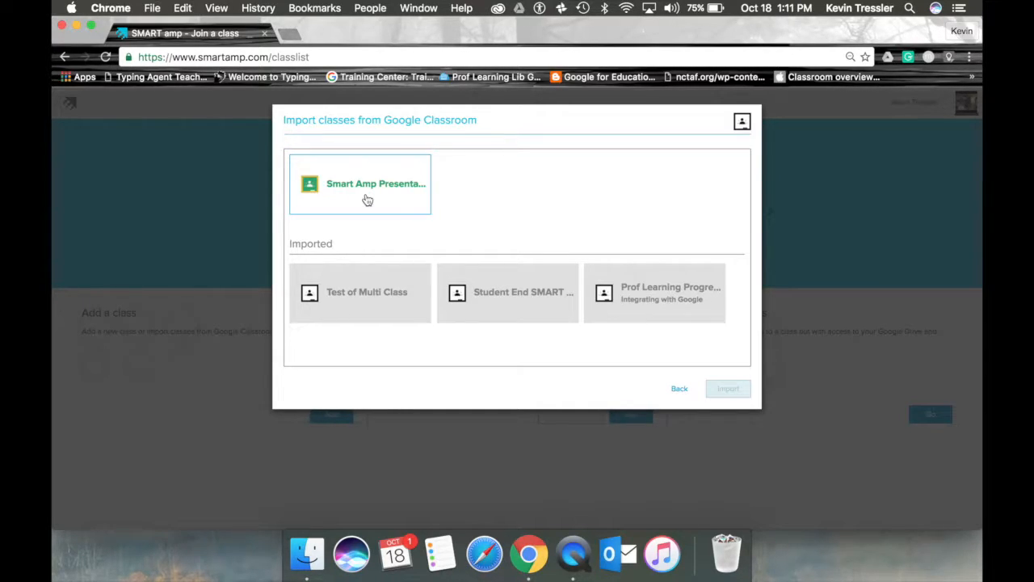
pyautogui.click(360, 183)
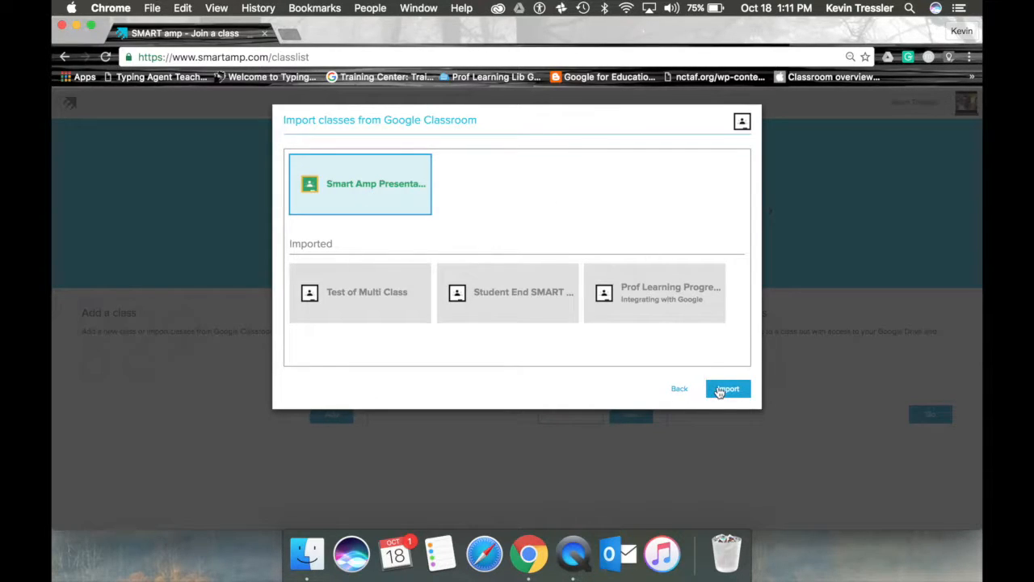
pyautogui.moveTo(682, 389)
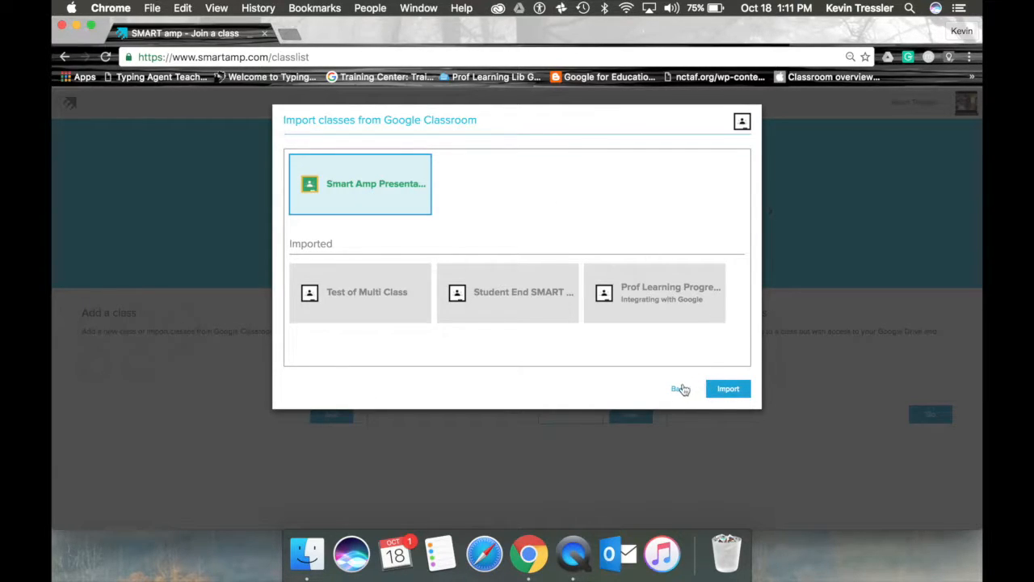
pyautogui.click(677, 388)
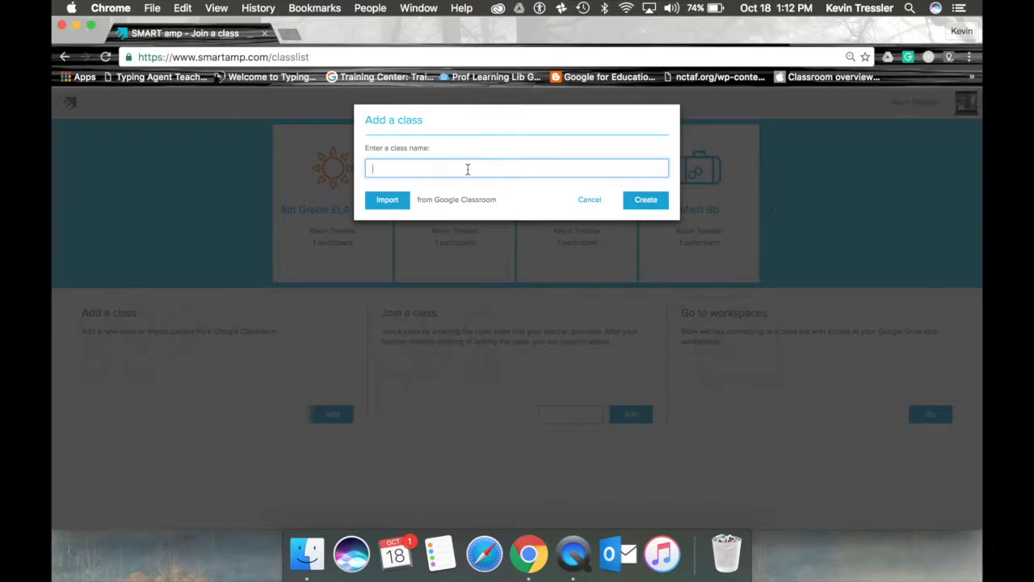
# - Name the new class 'Constitution of USA' and create it
pyautogui.write('Const')
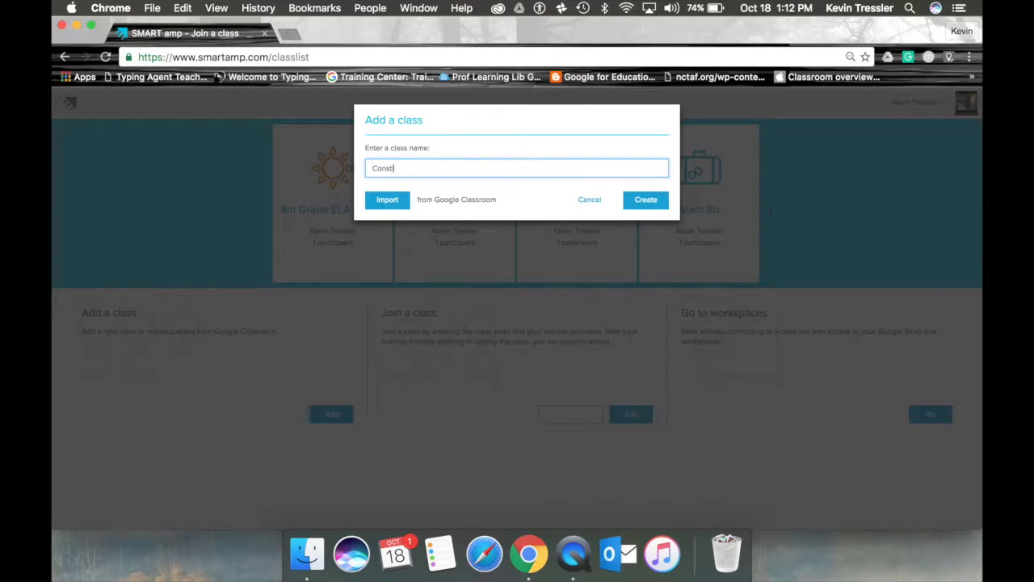
pyautogui.write('itution of USA')
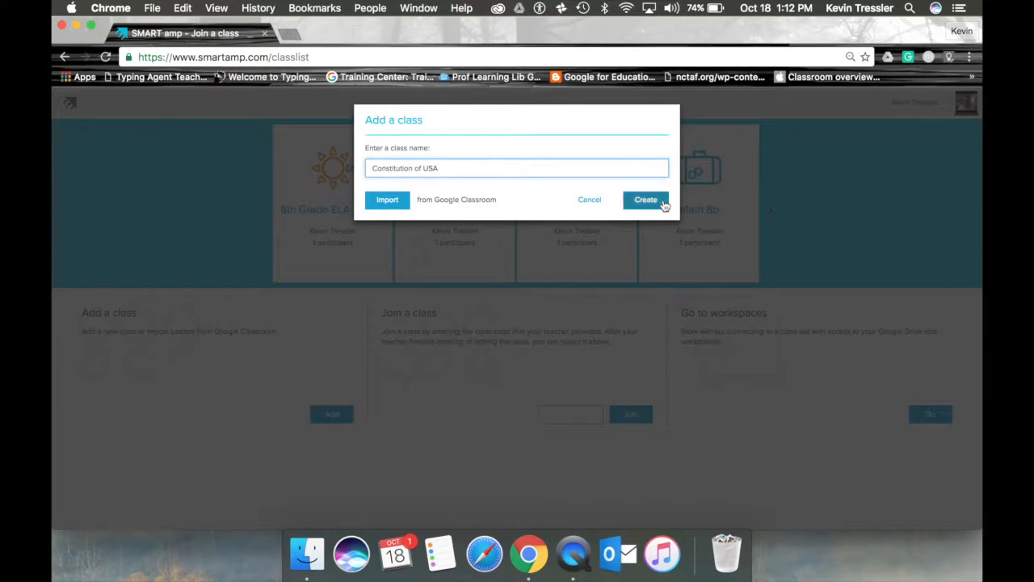
pyautogui.click(646, 199)
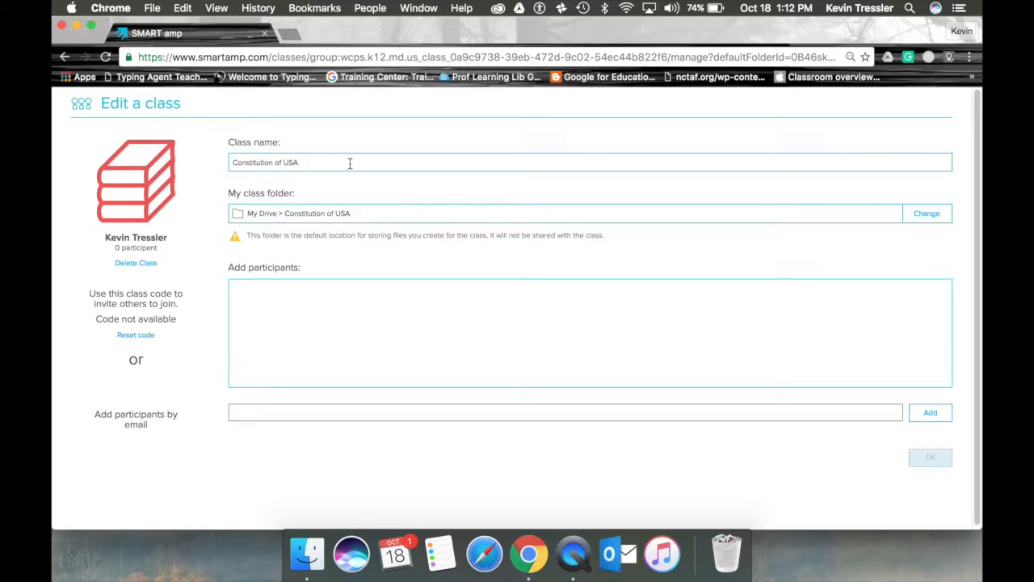
# - Add a participant by their wcps.k12 school email address
pyautogui.click(136, 334)
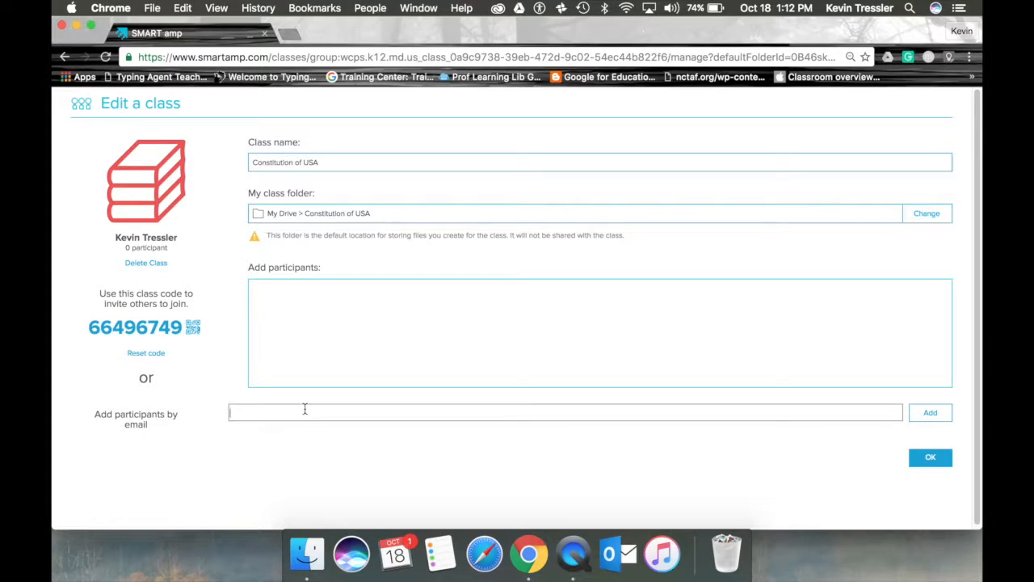
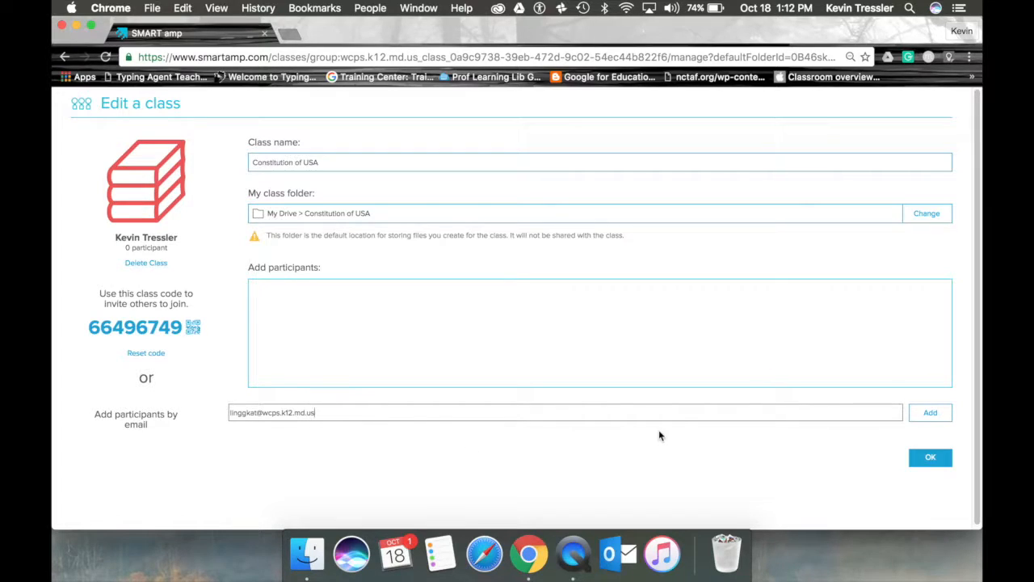
pyautogui.click(931, 412)
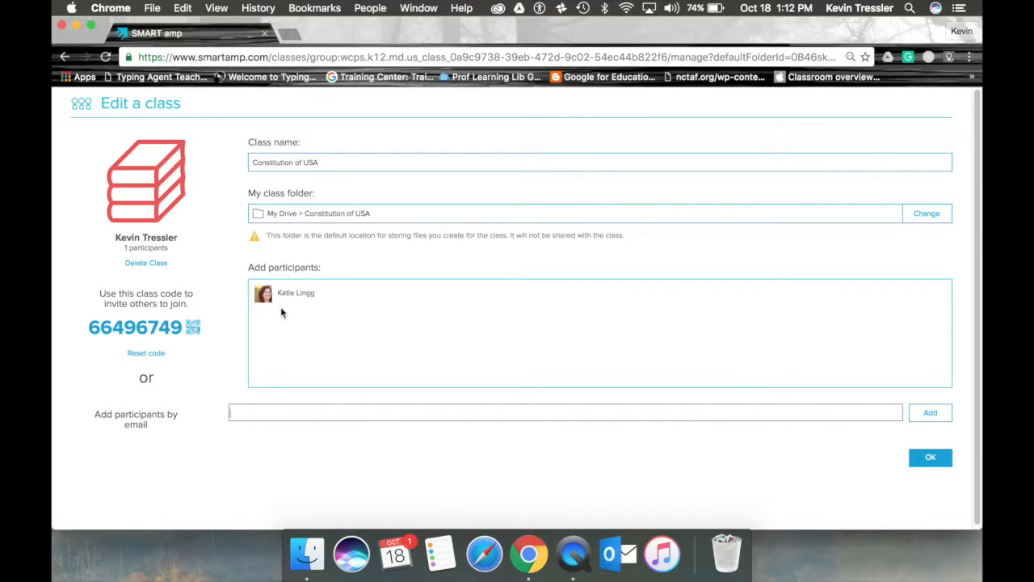
pyautogui.moveTo(236, 327)
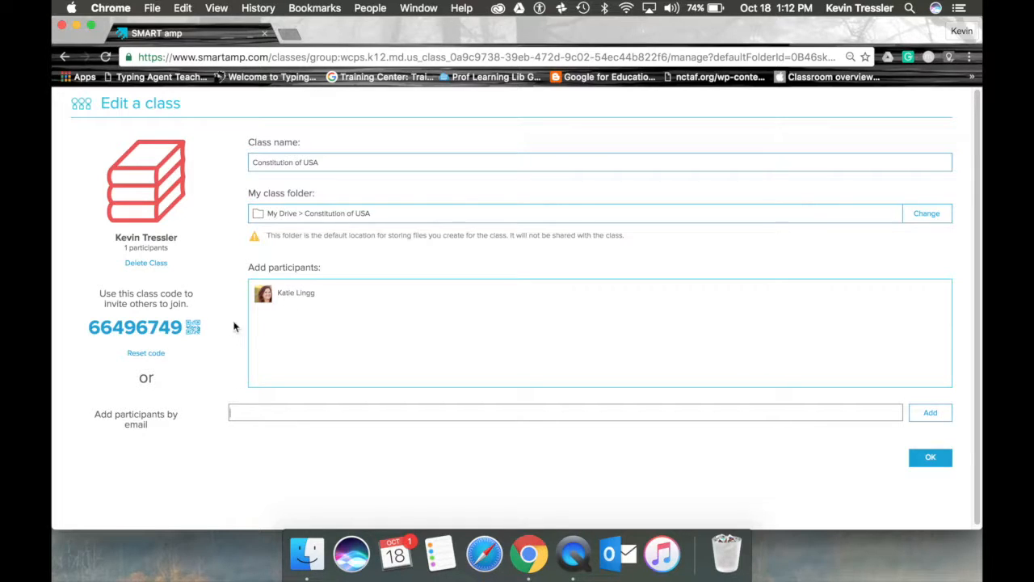
pyautogui.moveTo(87, 336)
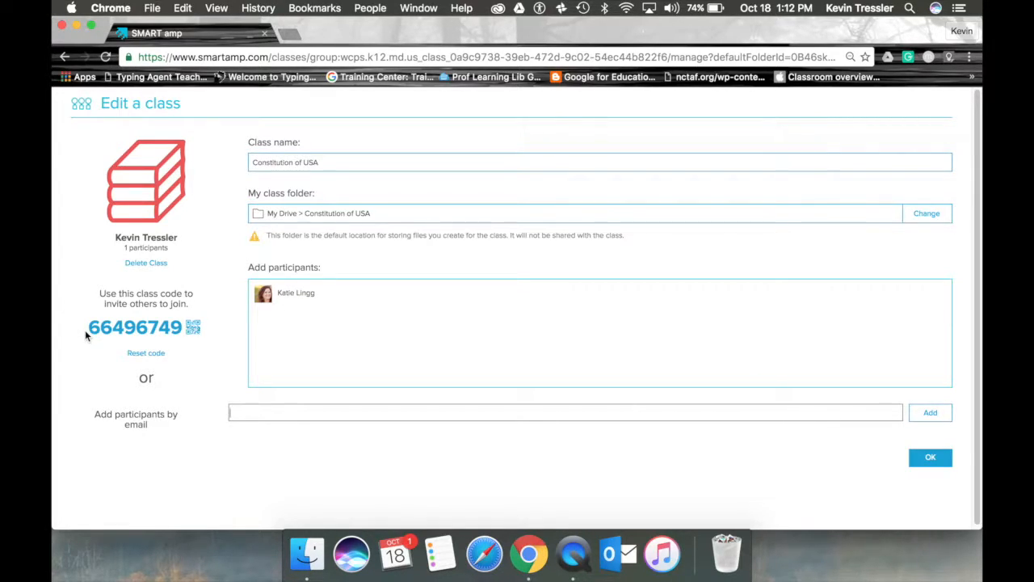
pyautogui.moveTo(135, 328)
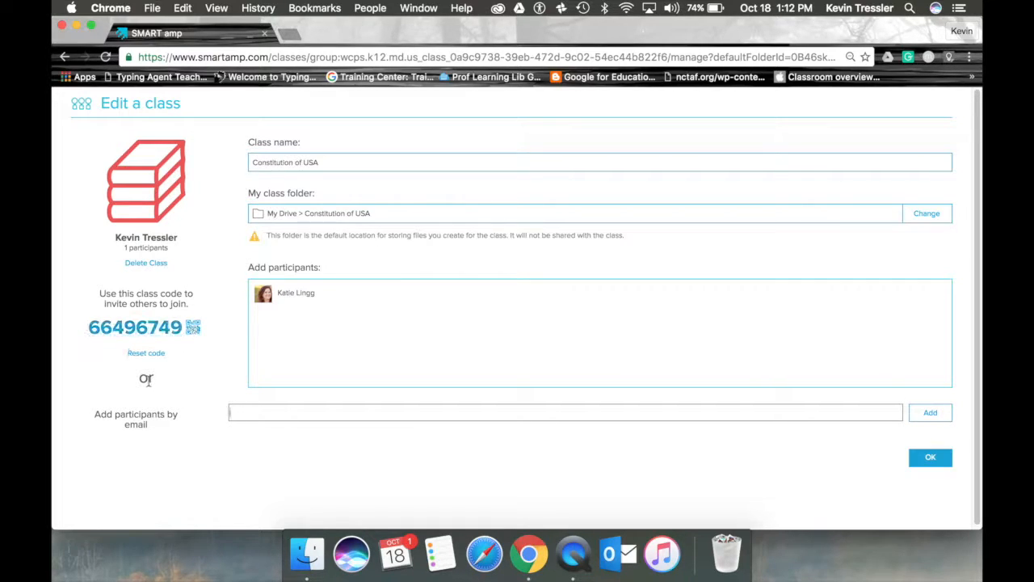
# - Confirm the class settings with OK and go to the new class
pyautogui.click(930, 457)
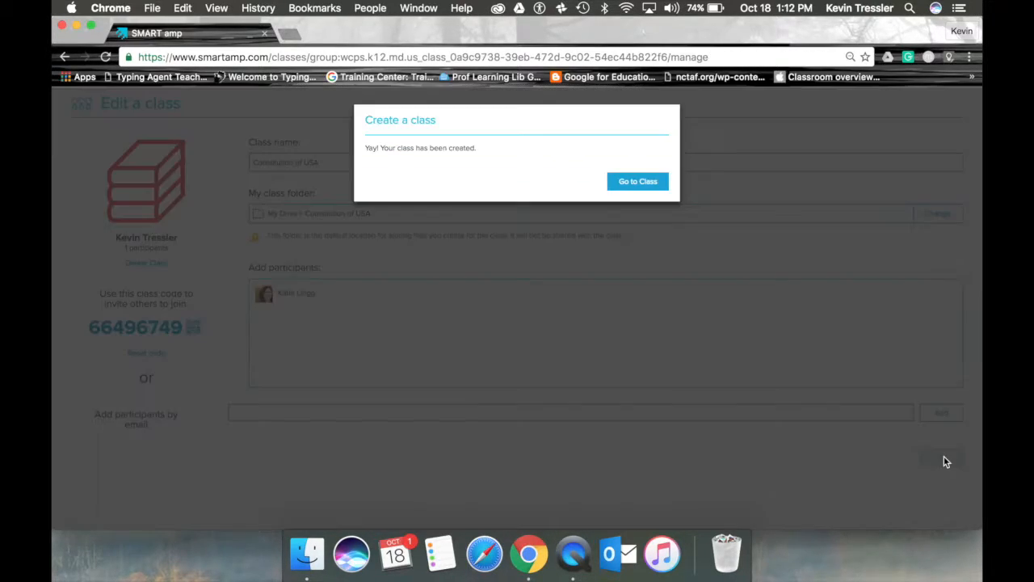
pyautogui.moveTo(637, 181)
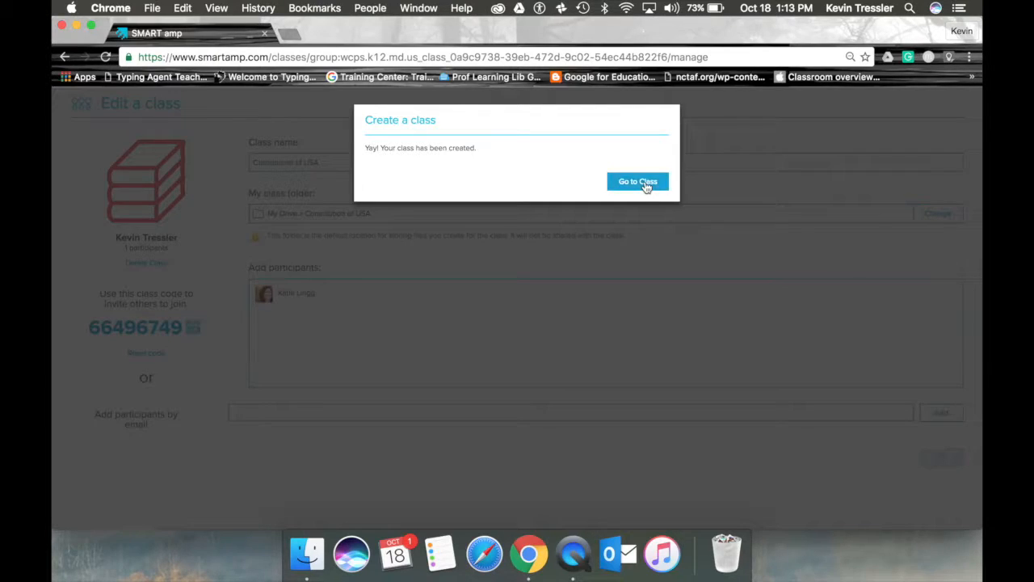
pyautogui.click(637, 181)
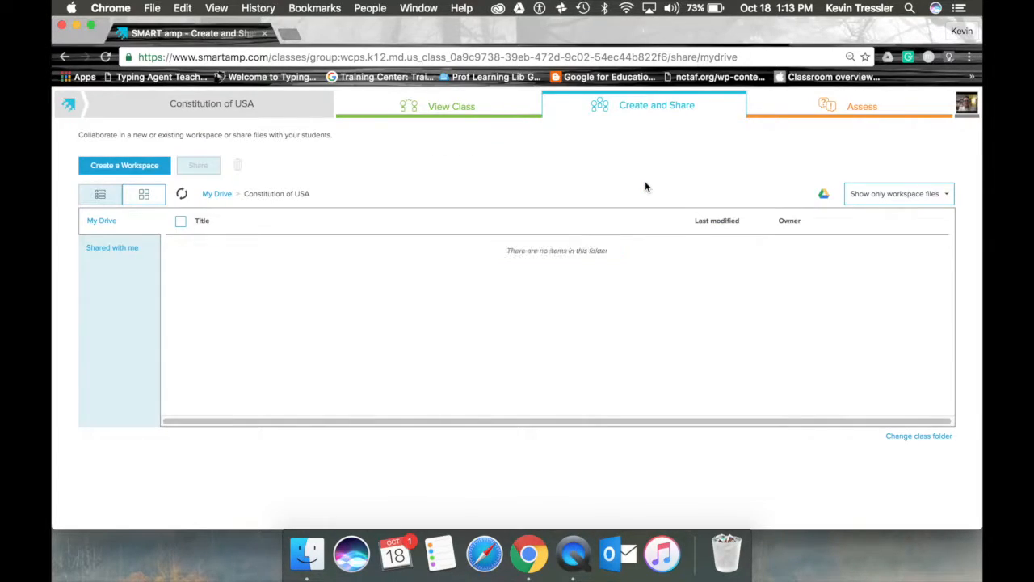
pyautogui.moveTo(496, 170)
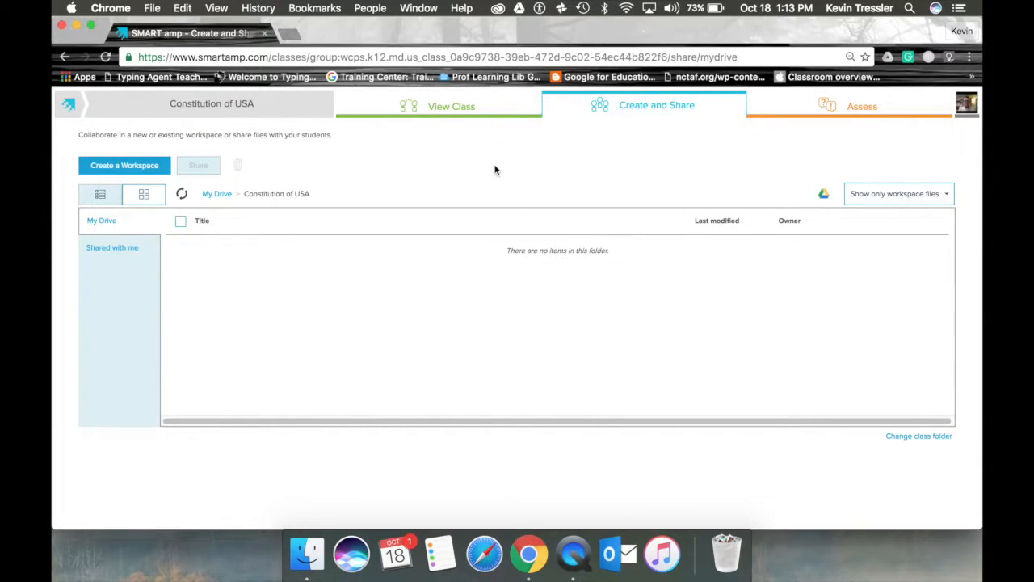
# - Switch to the View Class tab to see the class roster
pyautogui.click(451, 106)
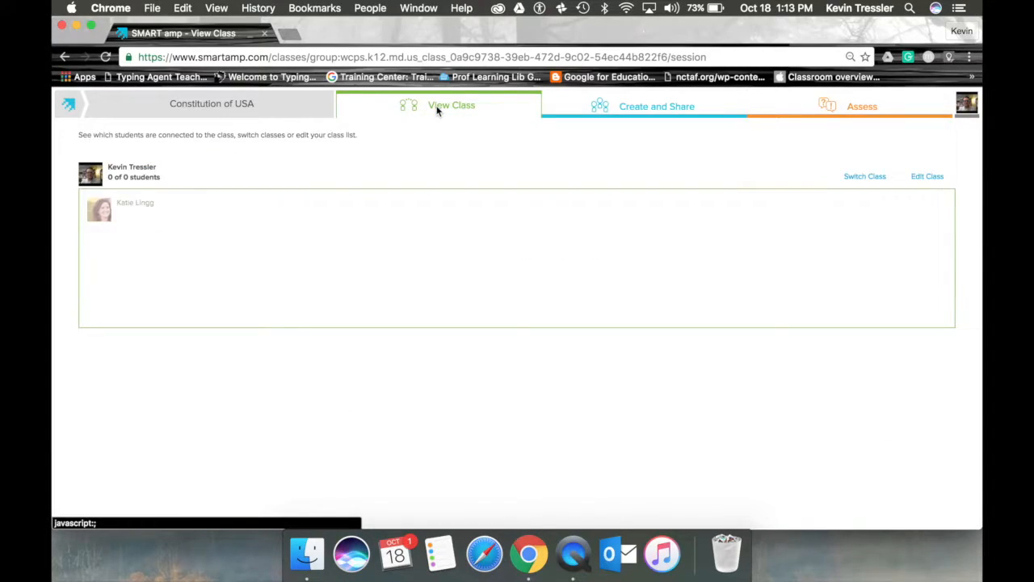
pyautogui.moveTo(340, 157)
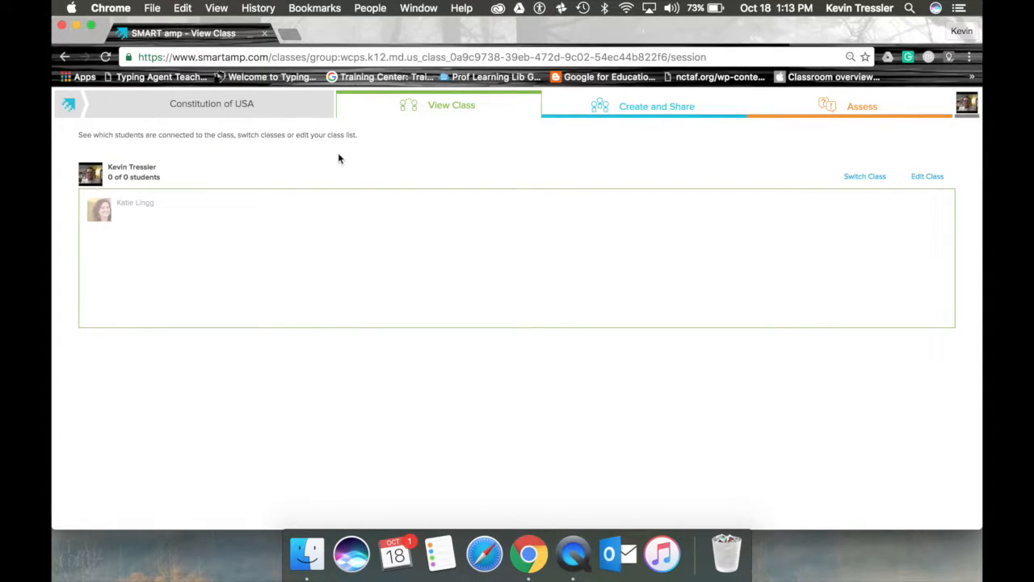
pyautogui.moveTo(926, 176)
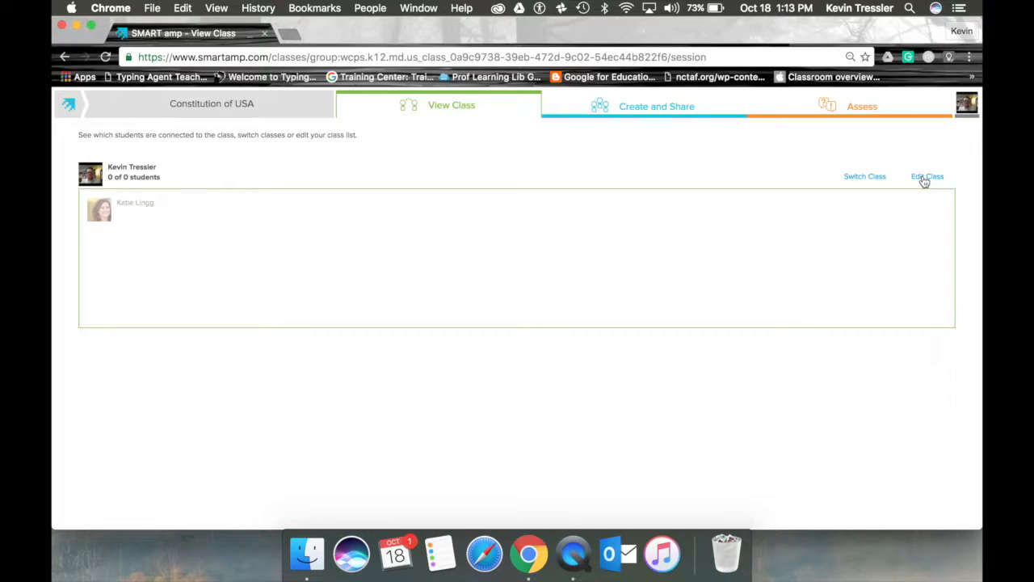
pyautogui.moveTo(223, 165)
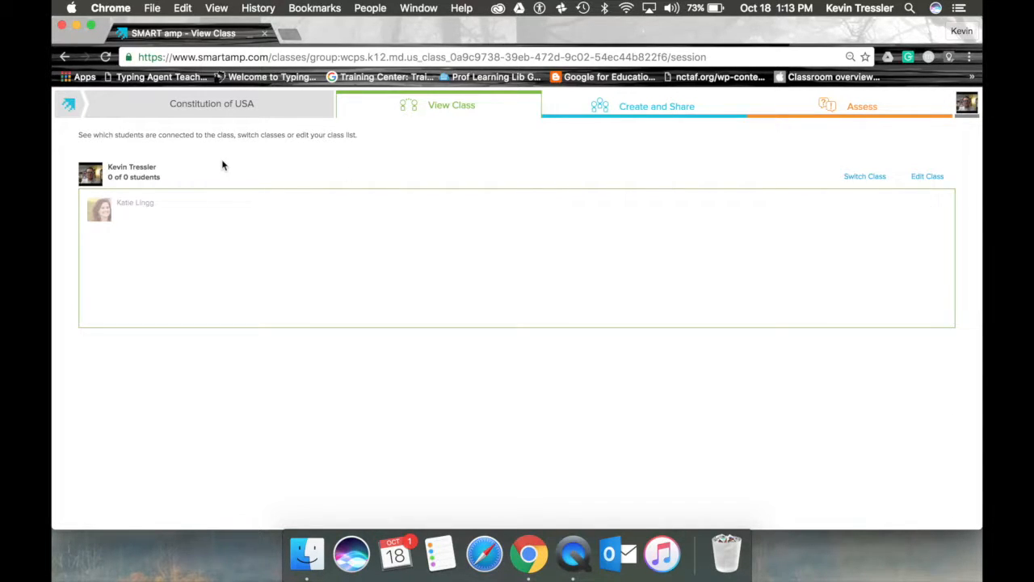
pyautogui.moveTo(267, 103)
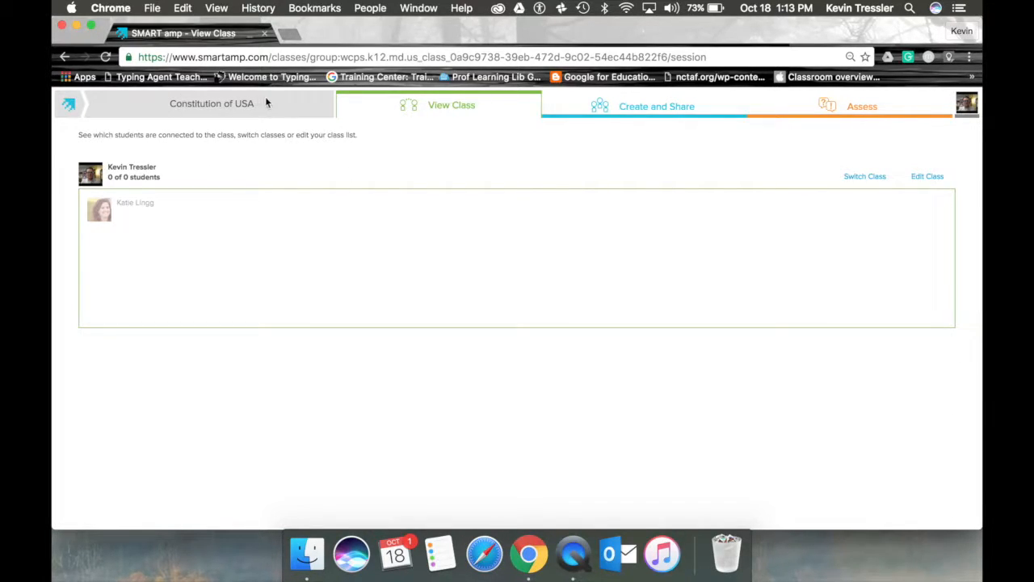
pyautogui.moveTo(174, 115)
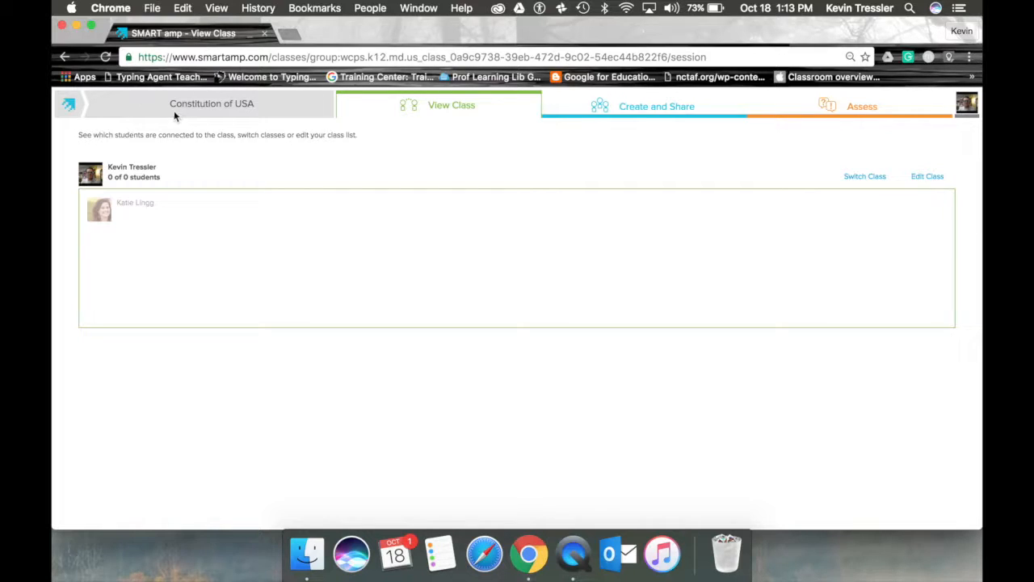
pyautogui.moveTo(234, 117)
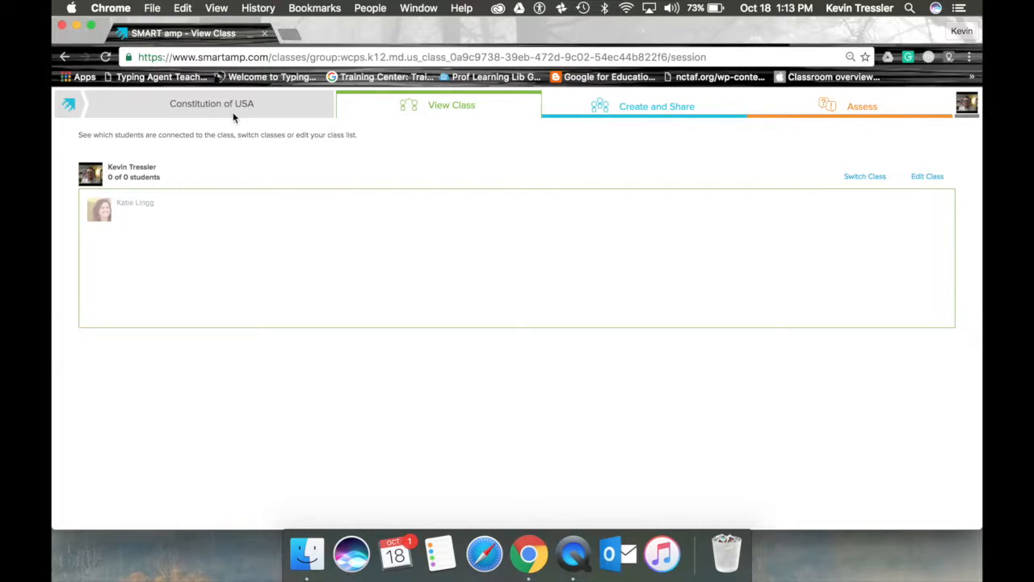
pyautogui.moveTo(561, 168)
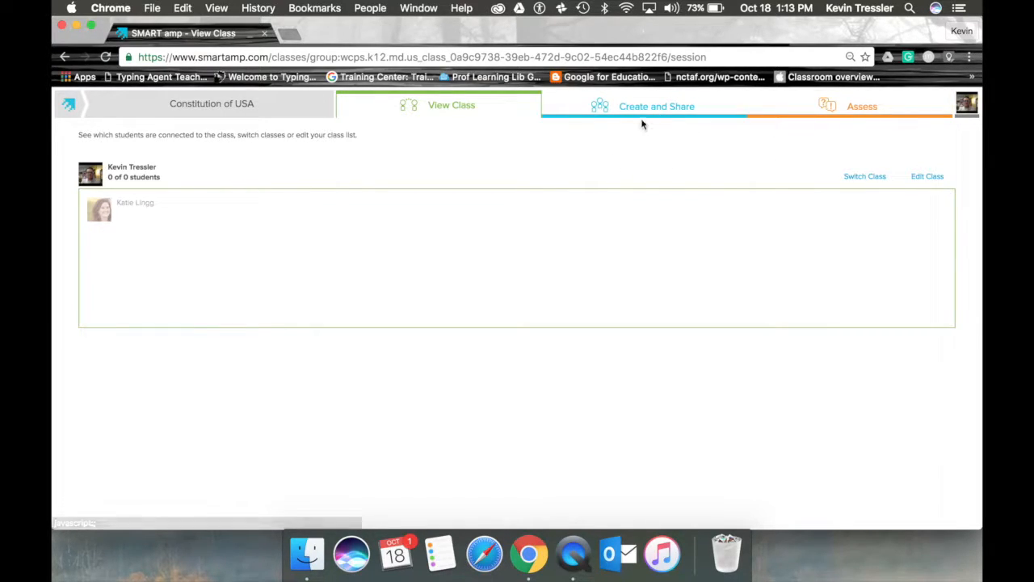
pyautogui.moveTo(190, 161)
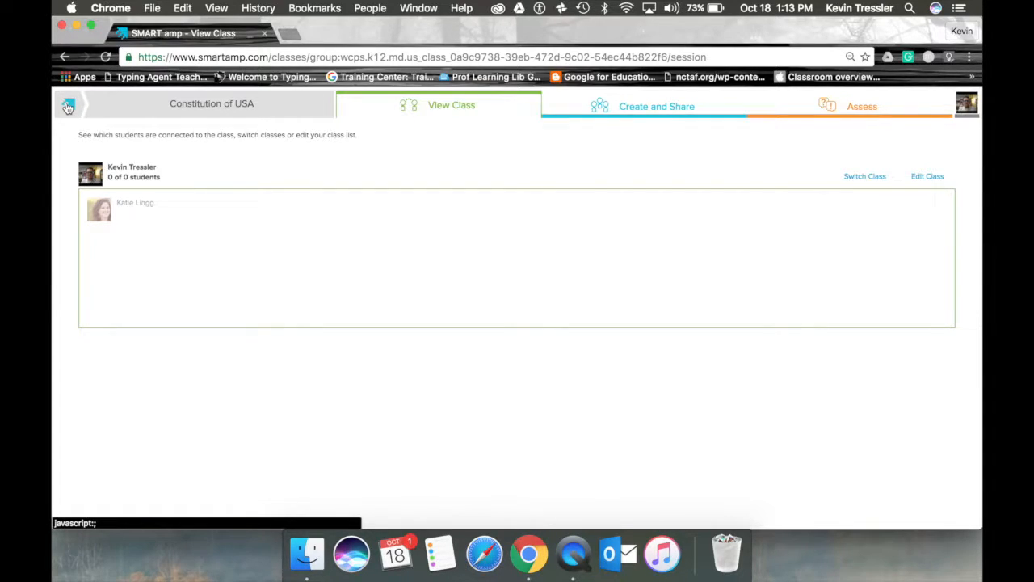
# - Return via the SMART amp logo to the list of all classes
pyautogui.click(68, 106)
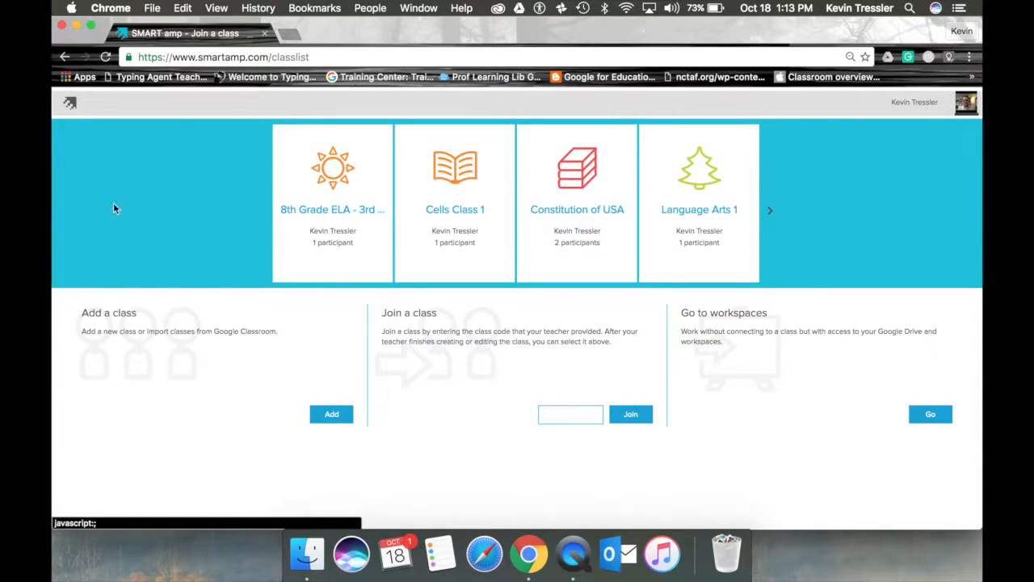
pyautogui.moveTo(577, 209)
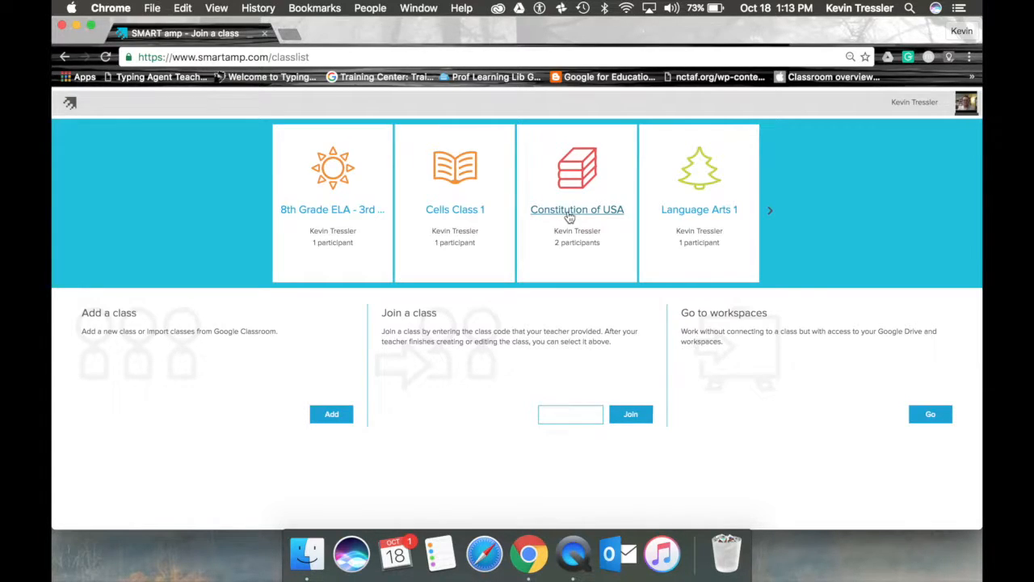
pyautogui.moveTo(439, 294)
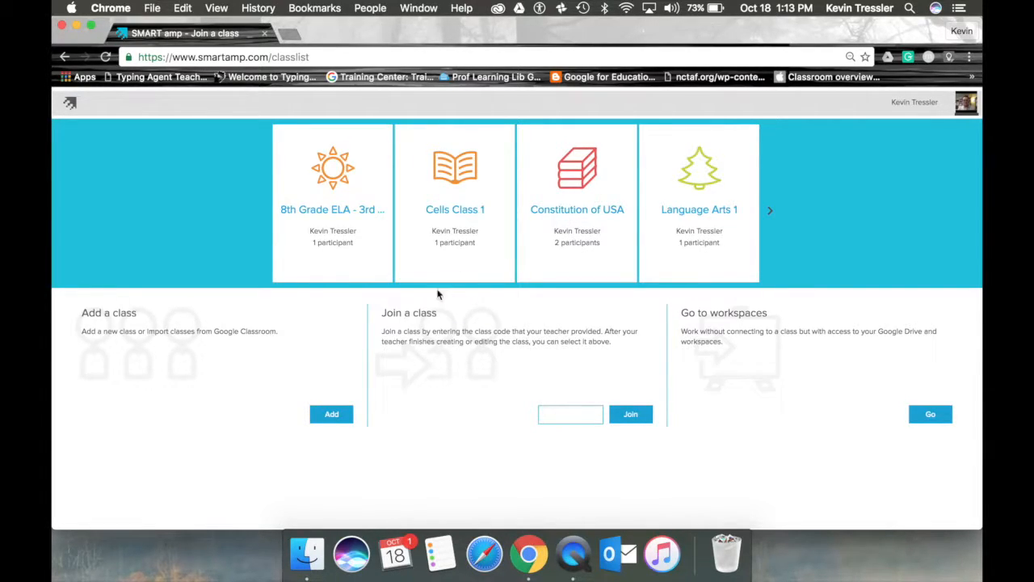
pyautogui.click(570, 414)
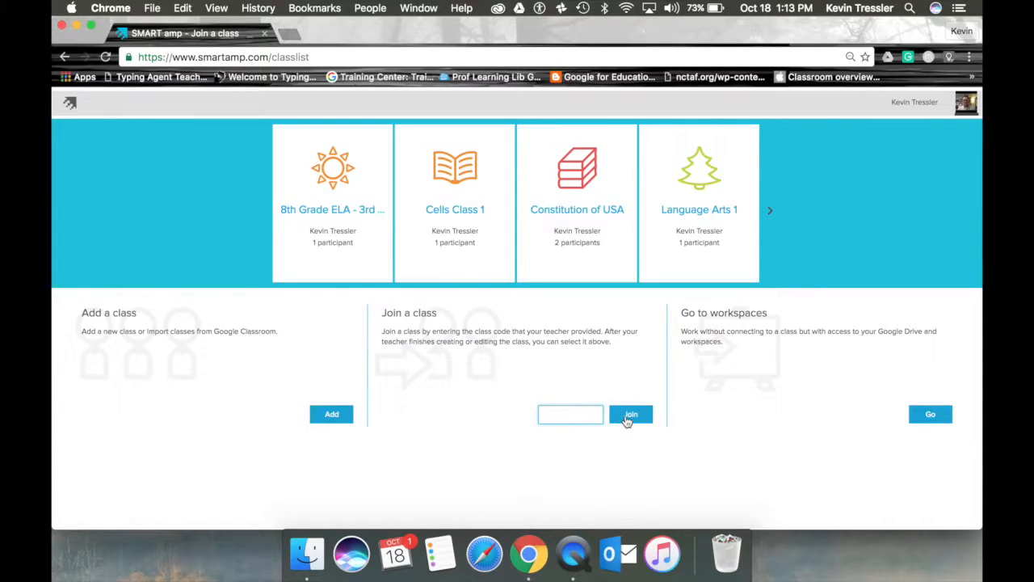
pyautogui.moveTo(517, 375)
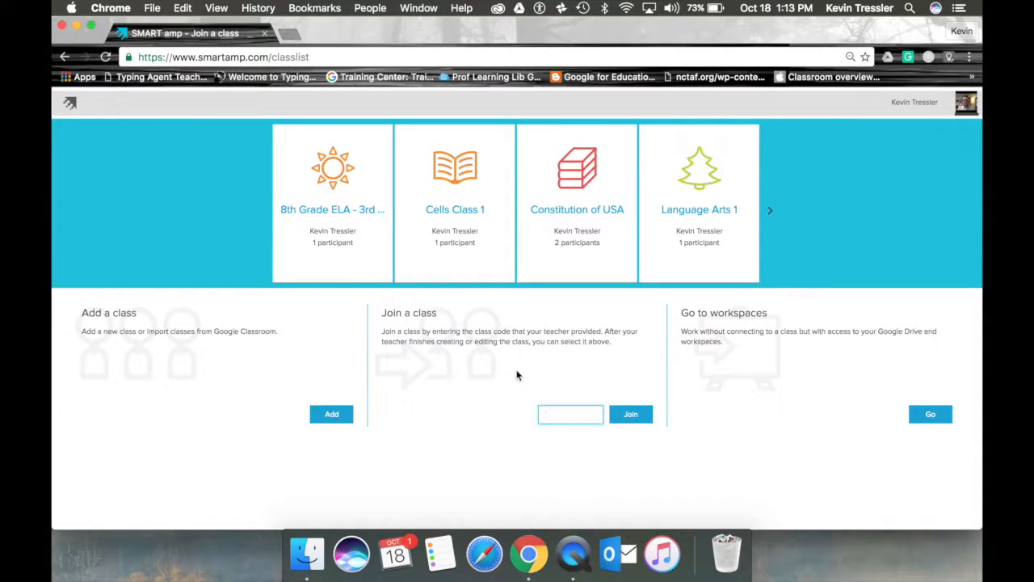